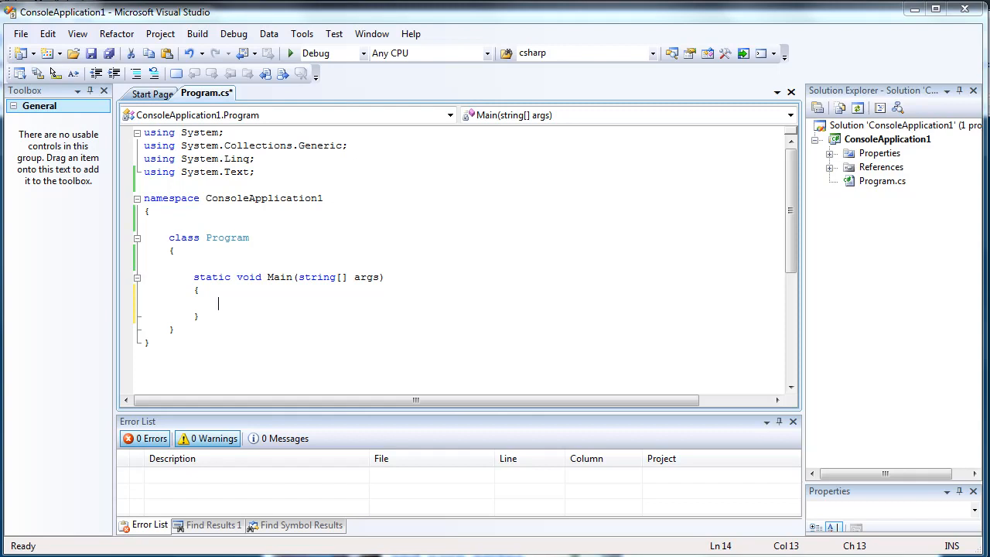
# Type string[] names = new string[] { "Bob", "Jack", "Jill", "Fred" } in Main
pyautogui.write('s')
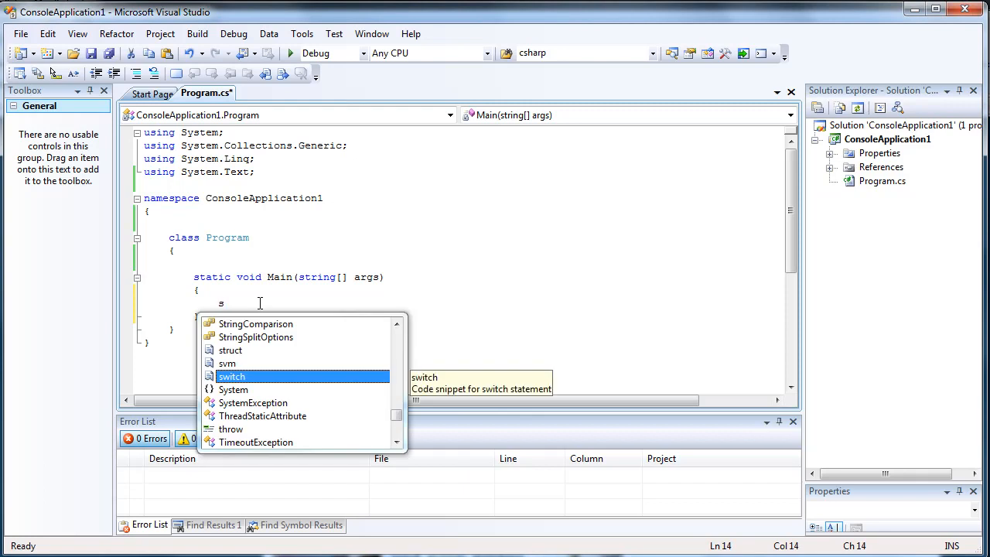
pyautogui.write('tring[')
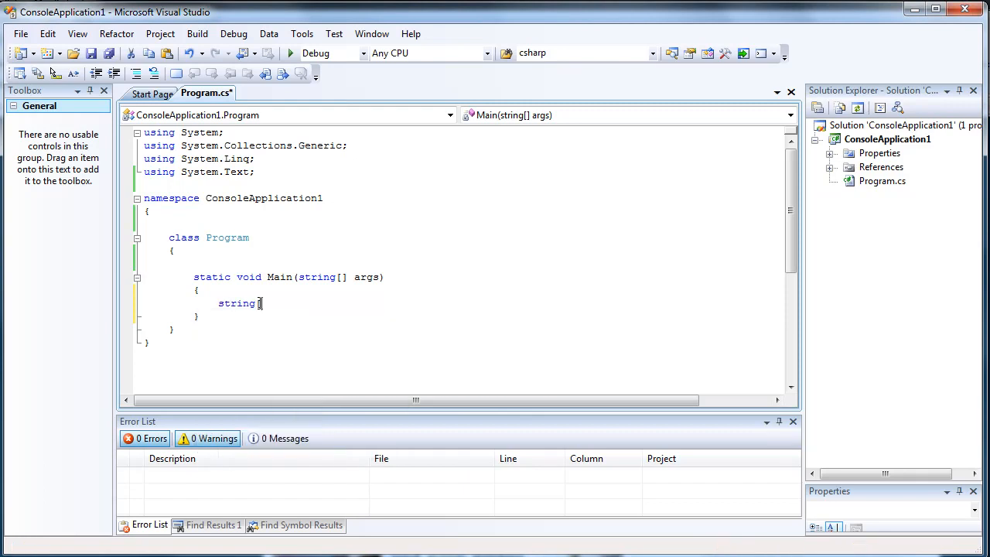
pyautogui.write('[')
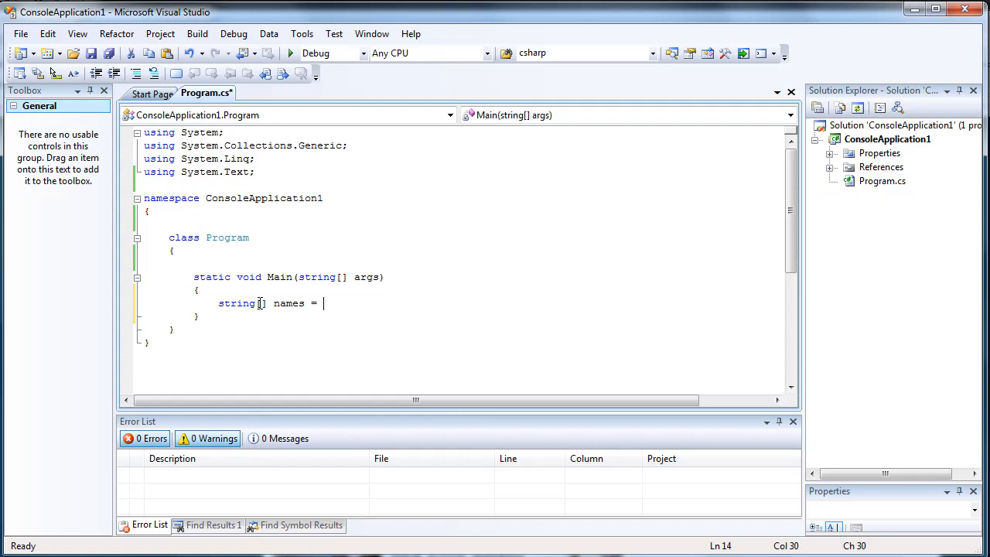
pyautogui.write('new string')
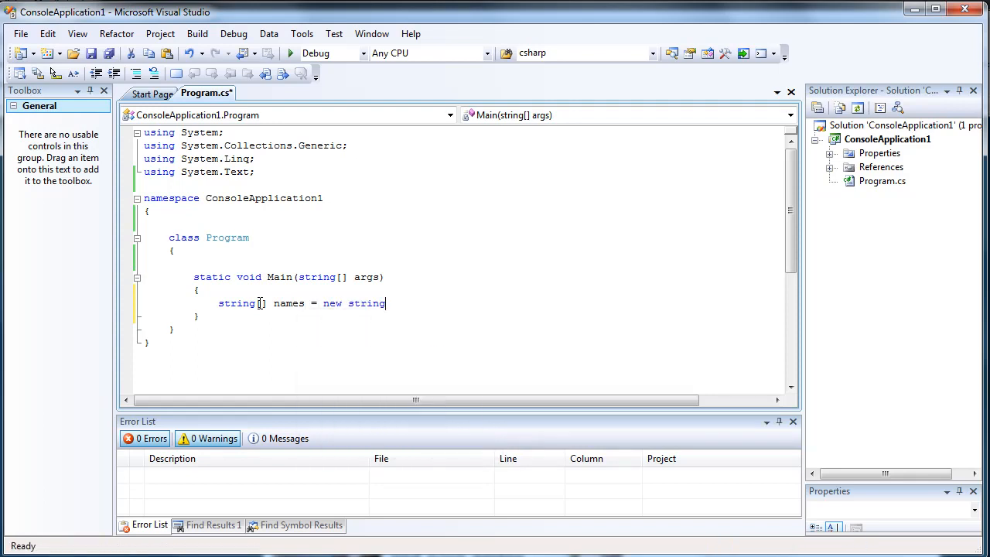
pyautogui.write('[] {')
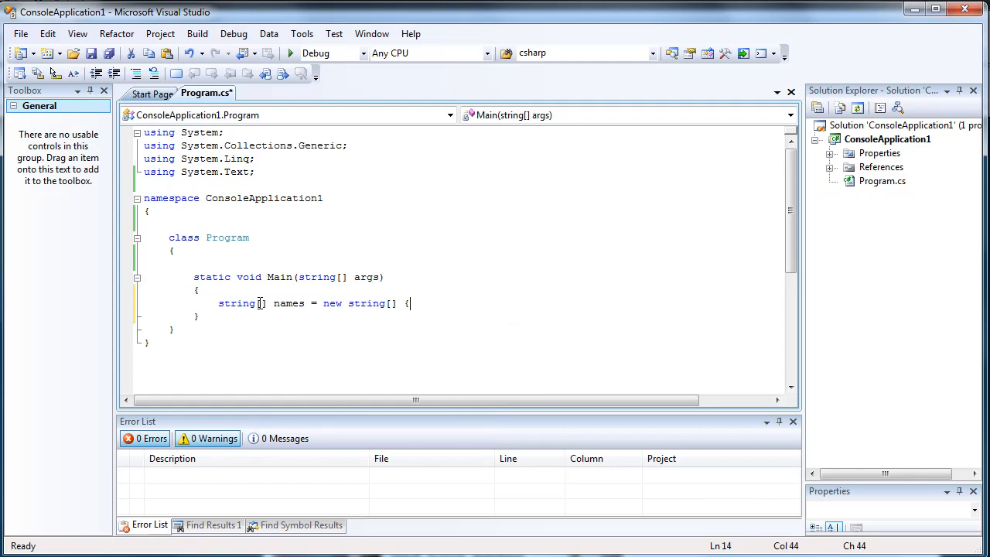
pyautogui.write('"Bob",')
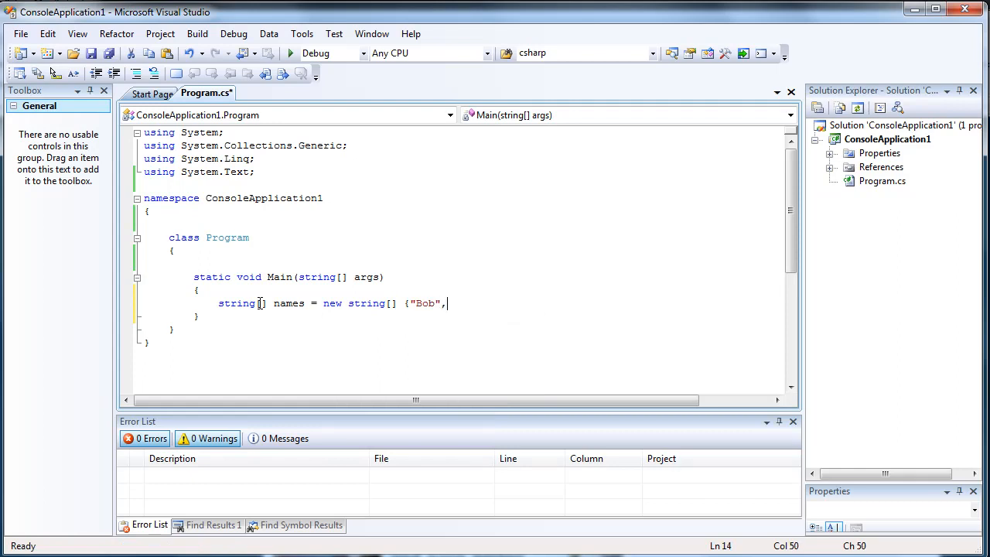
pyautogui.write('"Jack",')
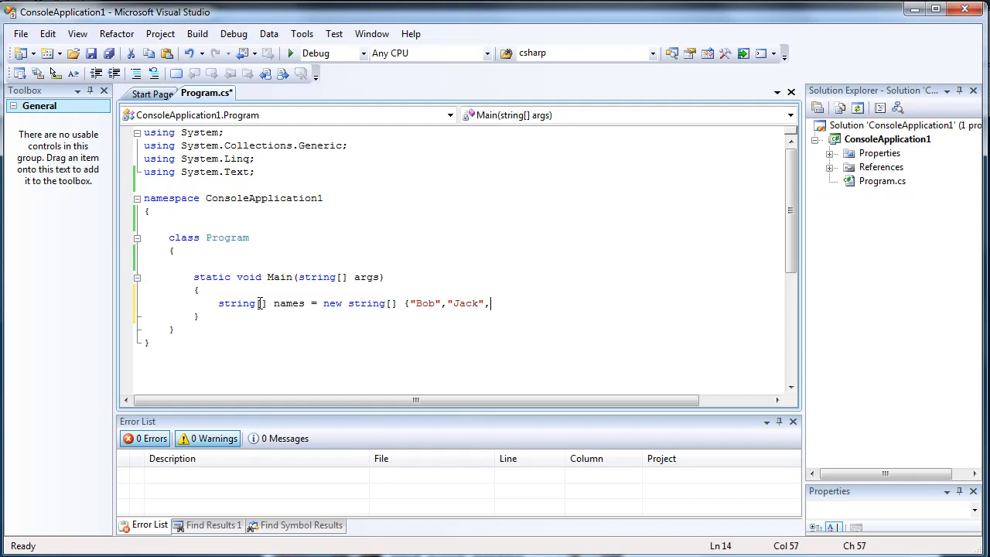
pyautogui.write('"Jill')
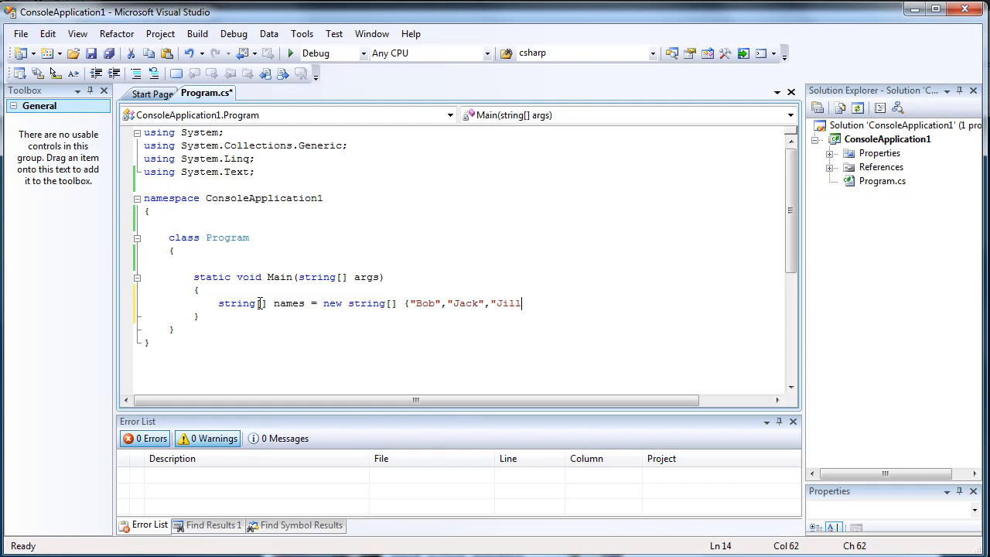
pyautogui.write(',"')
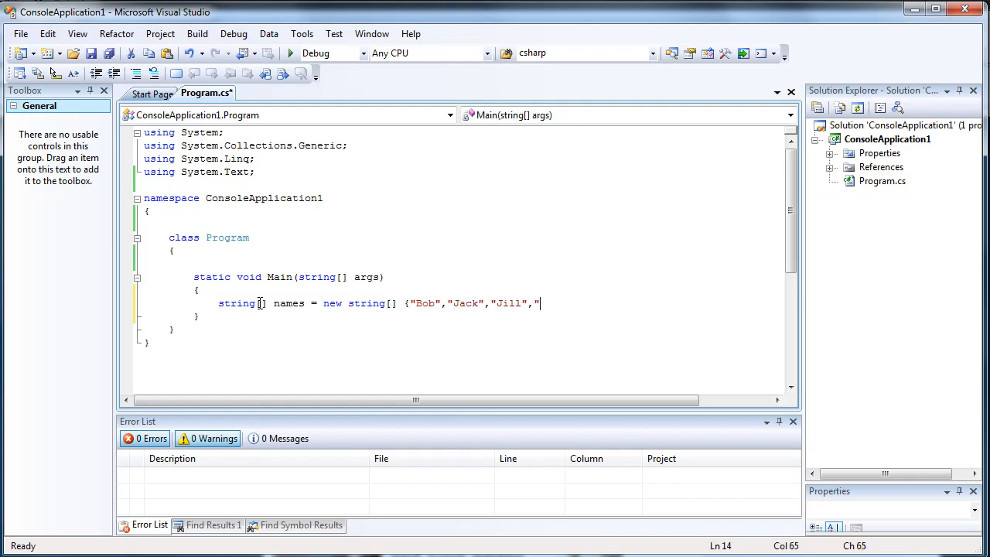
pyautogui.write('Fred')
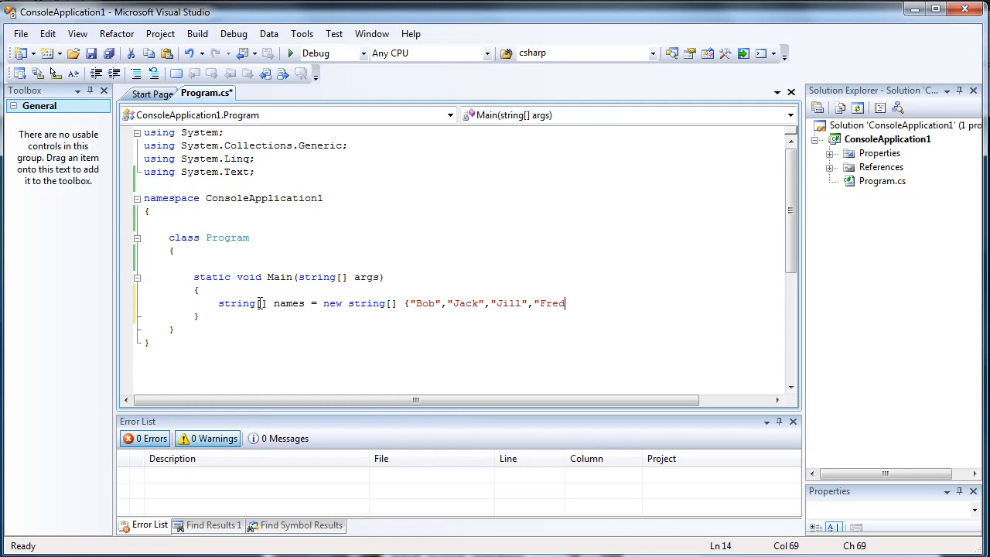
pyautogui.write('};')
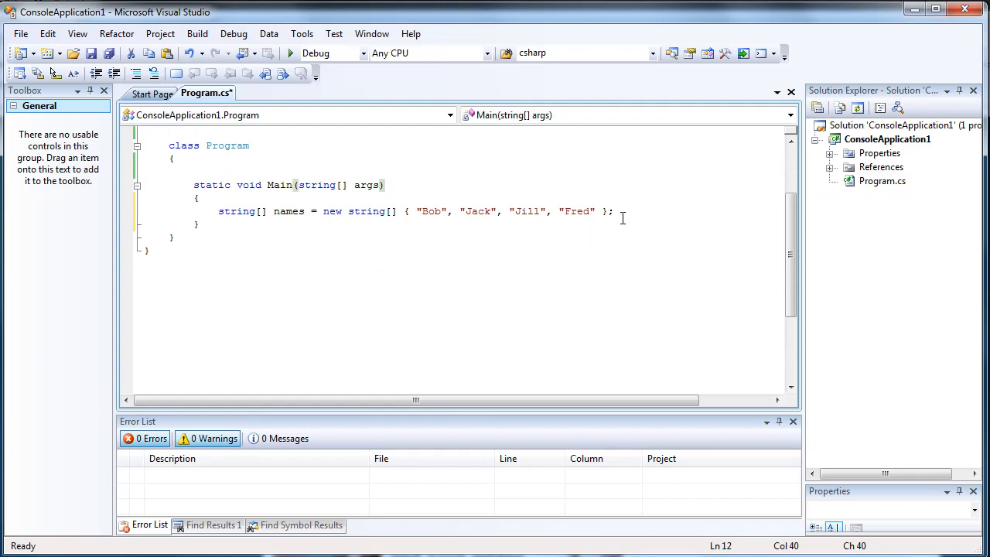
# Add foreach (string name in names) with an opening brace below the array
pyautogui.press('enter')
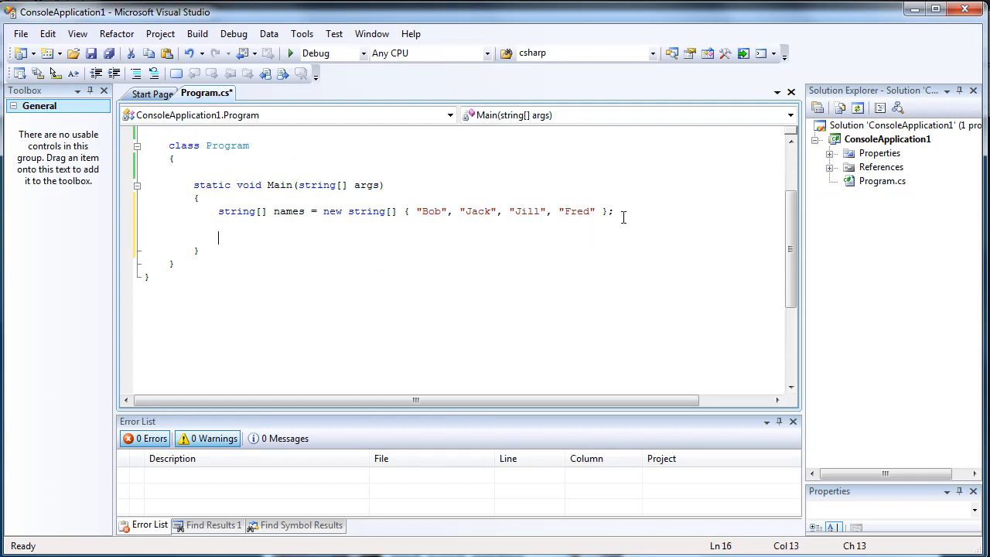
pyautogui.write('foreach(')
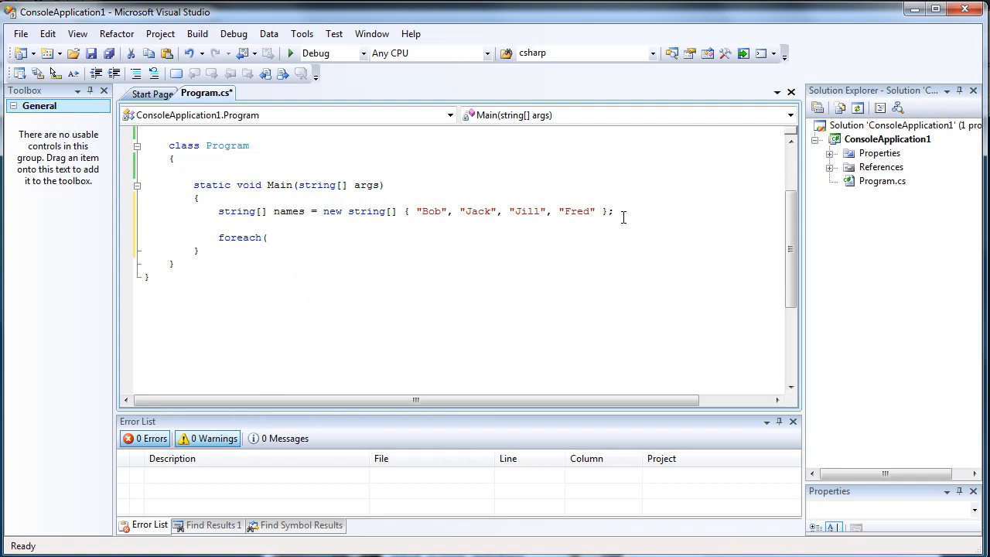
pyautogui.write('string')
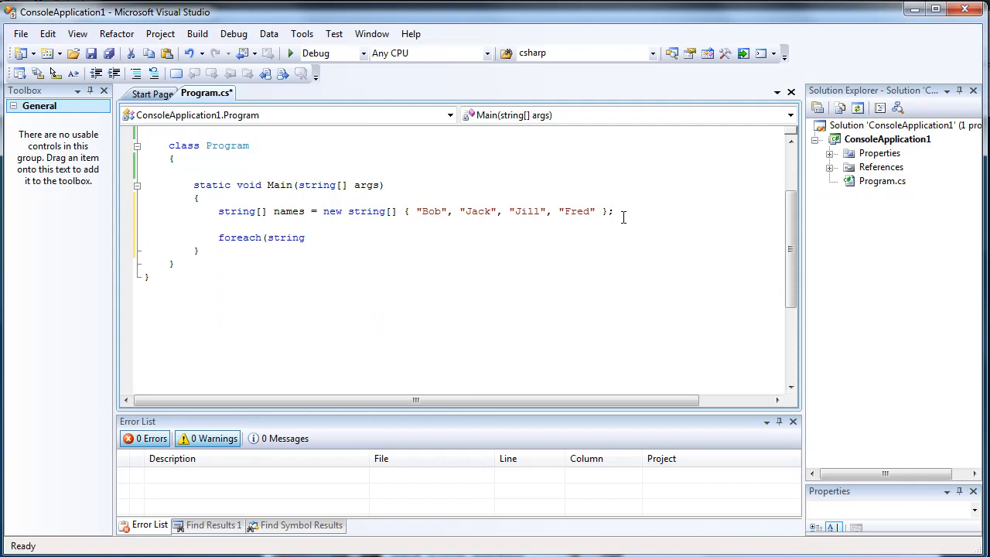
pyautogui.write('name')
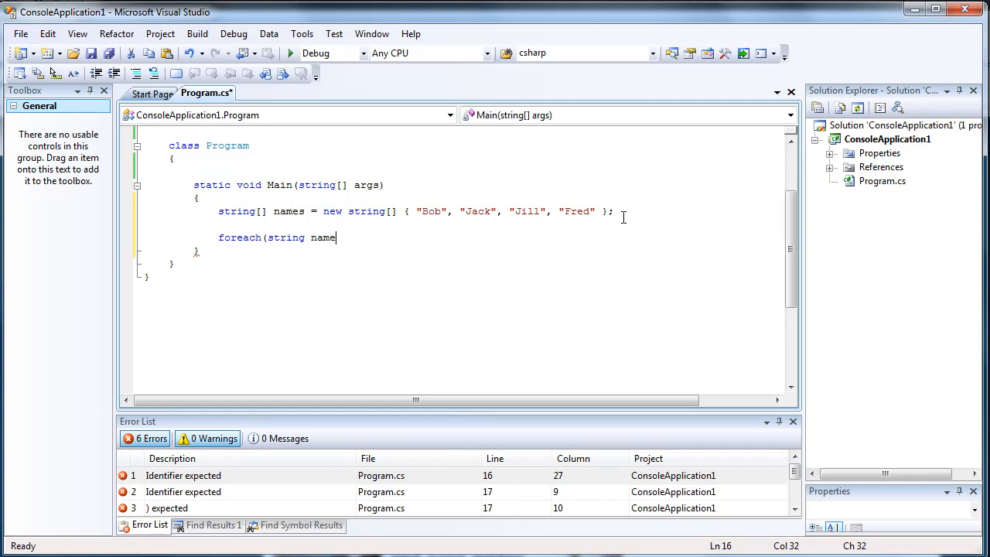
pyautogui.write('in n')
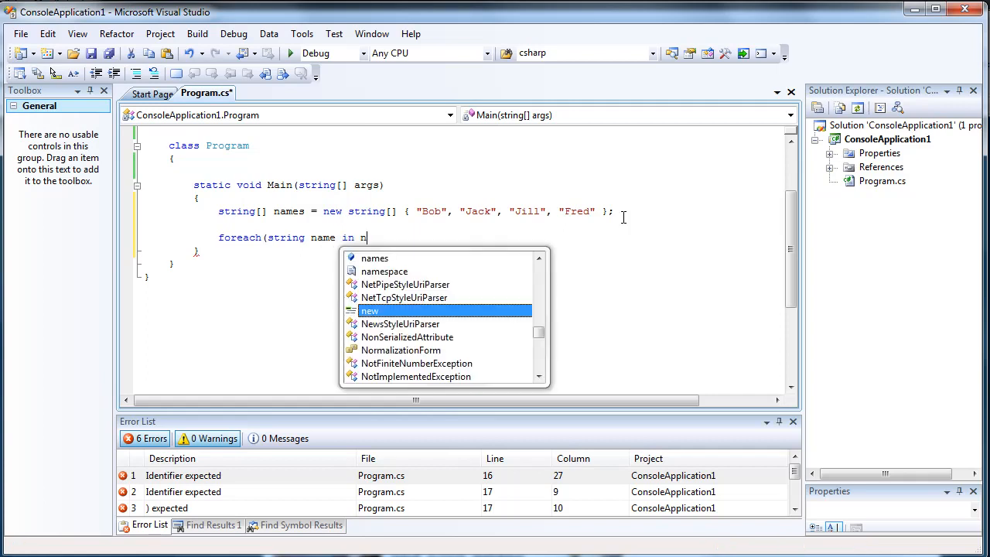
pyautogui.write('ames)')
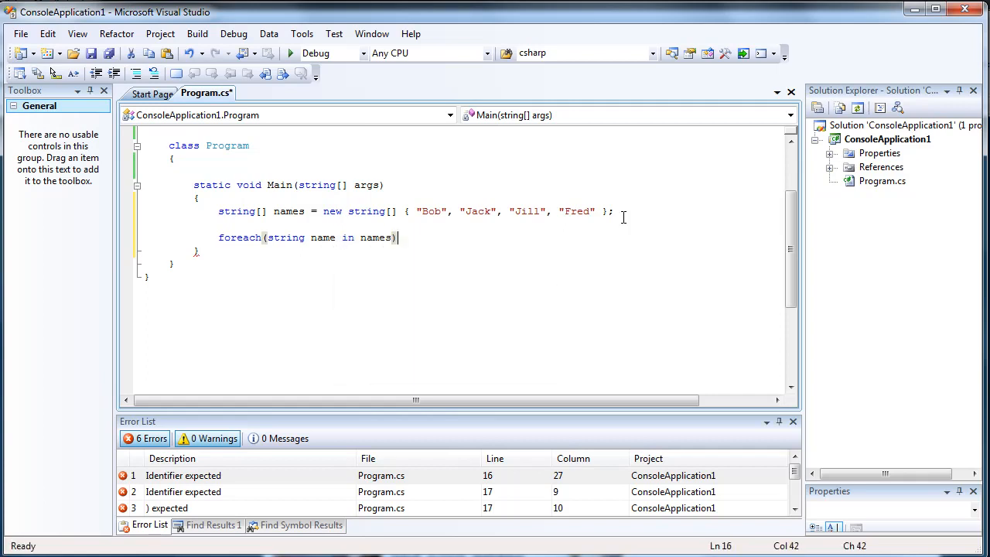
pyautogui.write('{')
pyautogui.write('//')
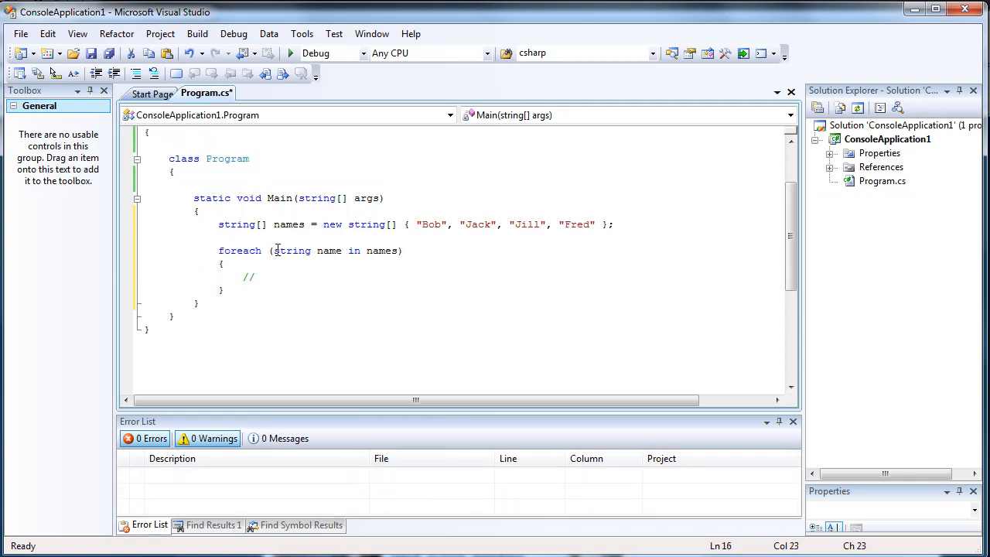
# Review the code by selecting Jack, the loop variable and the loop braces
pyautogui.doubleClick(381, 251)
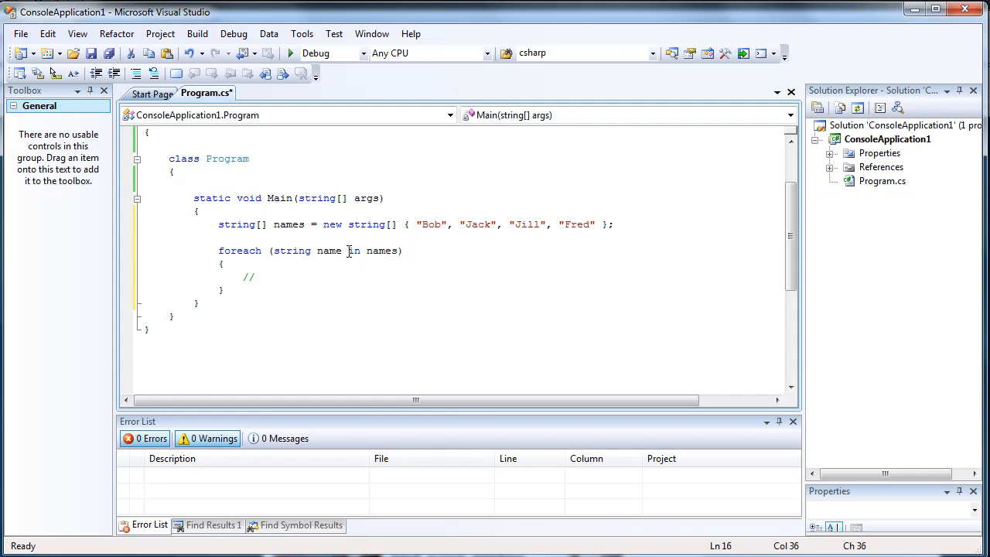
pyautogui.click(316, 250)
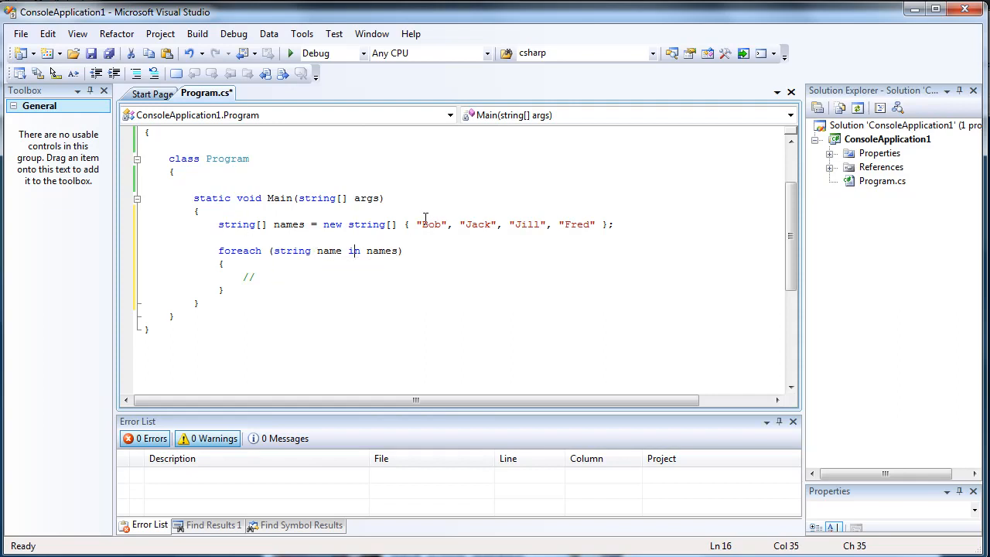
pyautogui.doubleClick(477, 224)
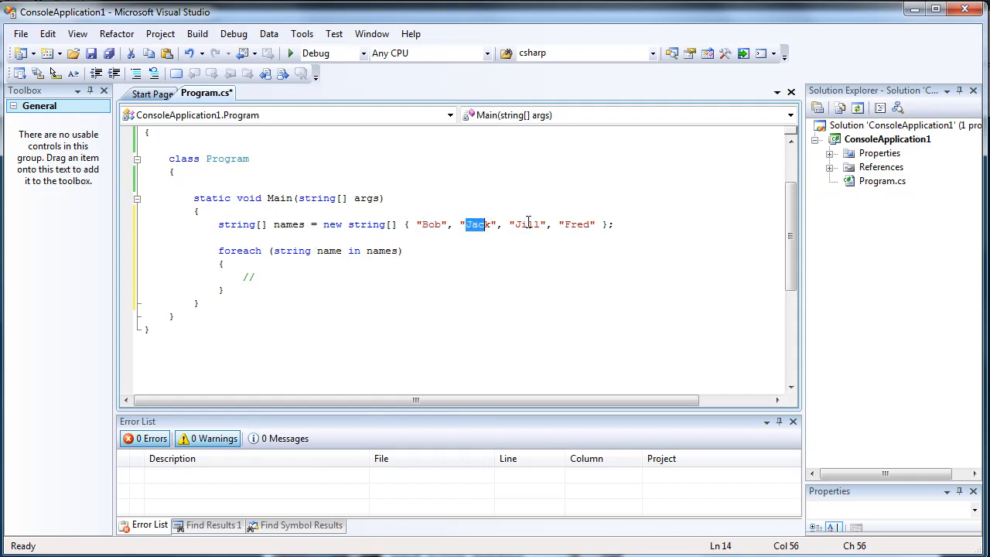
pyautogui.click(312, 265)
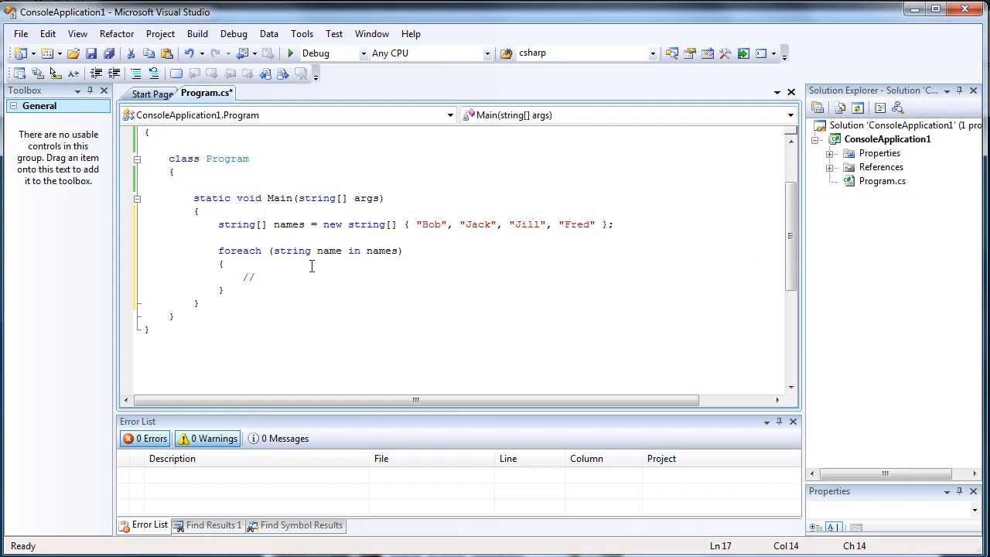
pyautogui.doubleClick(247, 277)
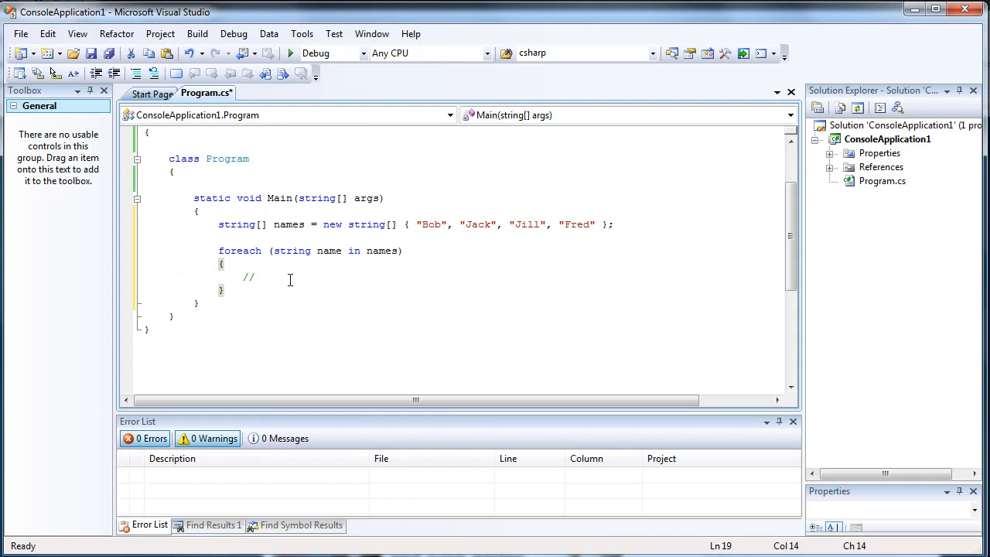
pyautogui.doubleClick(381, 251)
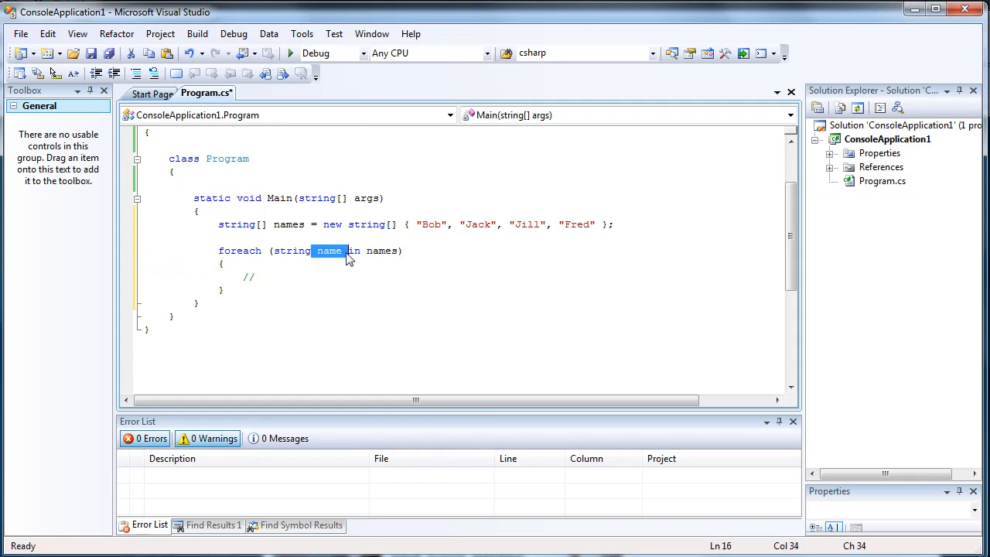
pyautogui.click(257, 278)
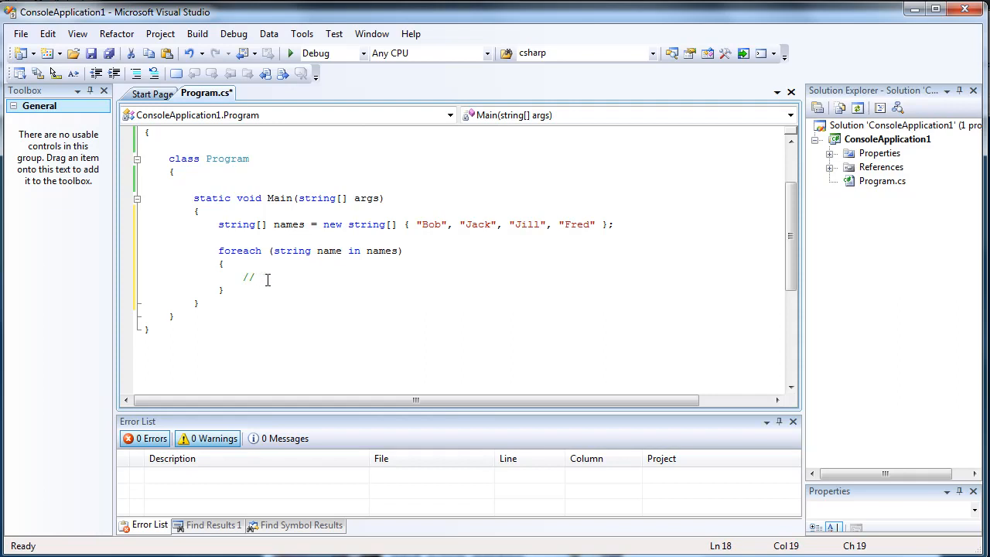
# Write Console.WriteLine("My name is " + name); inside the foreach body
pyautogui.write('Console.WriteLine("My name is " + name')
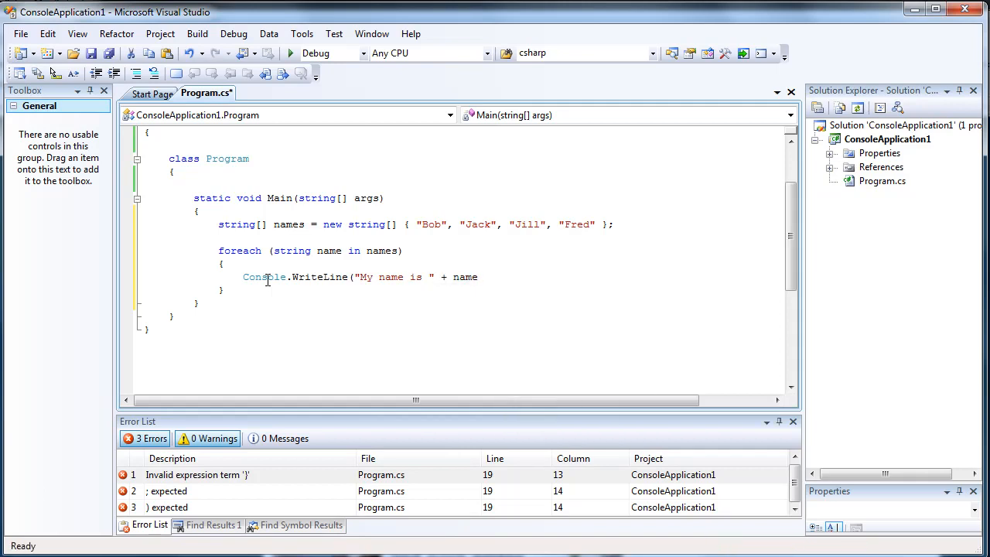
pyautogui.write(')')
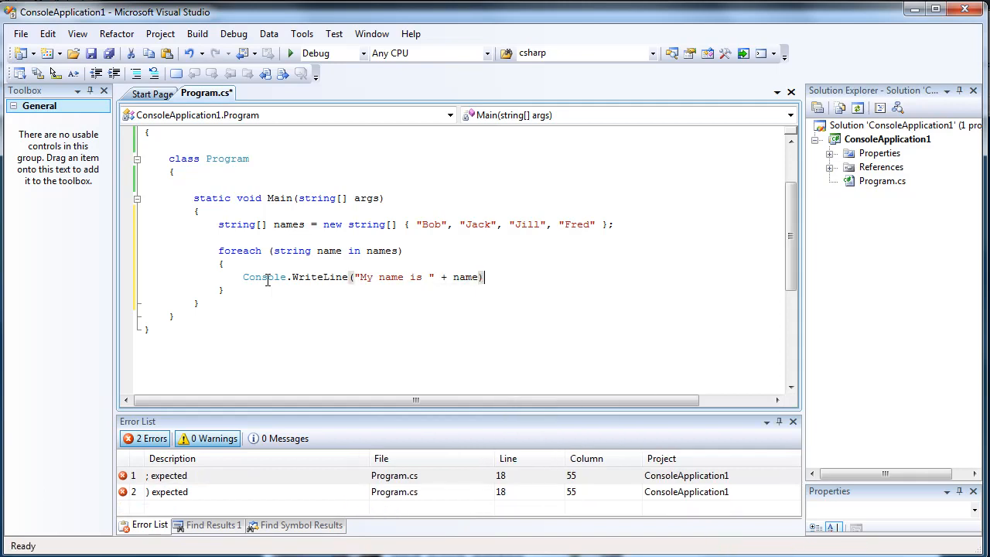
pyautogui.click(198, 33)
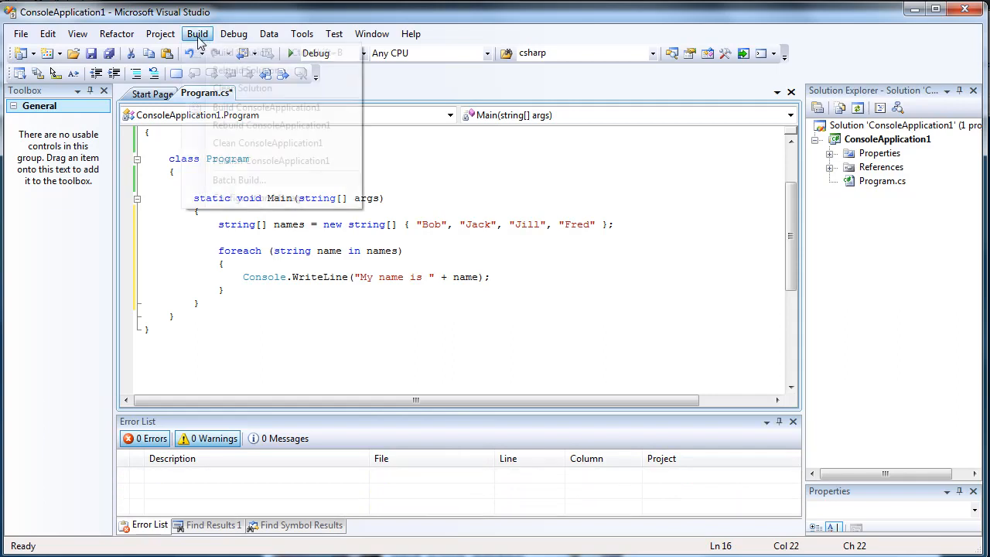
# Build the solution and add a Console.ReadLine() call after the loop
pyautogui.click(240, 52)
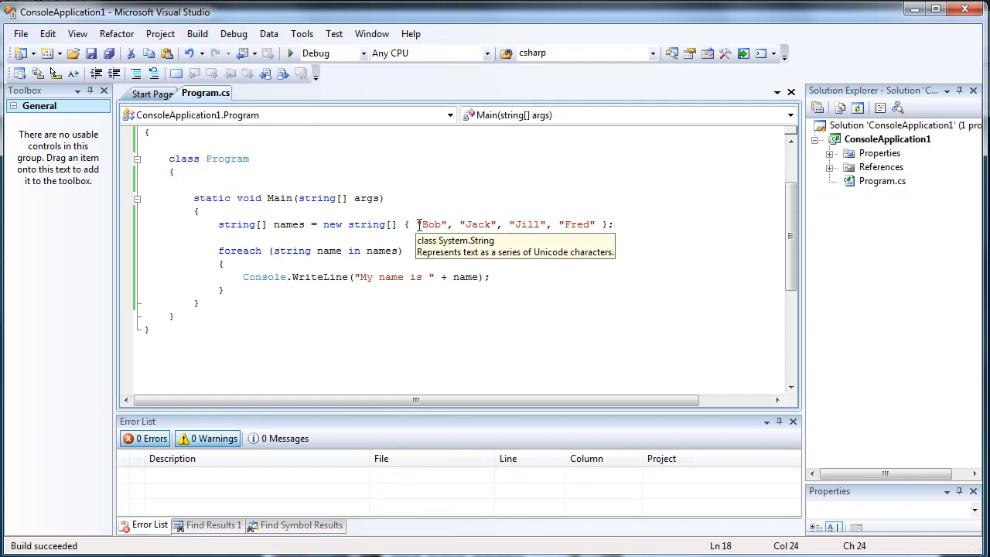
pyautogui.doubleClick(477, 224)
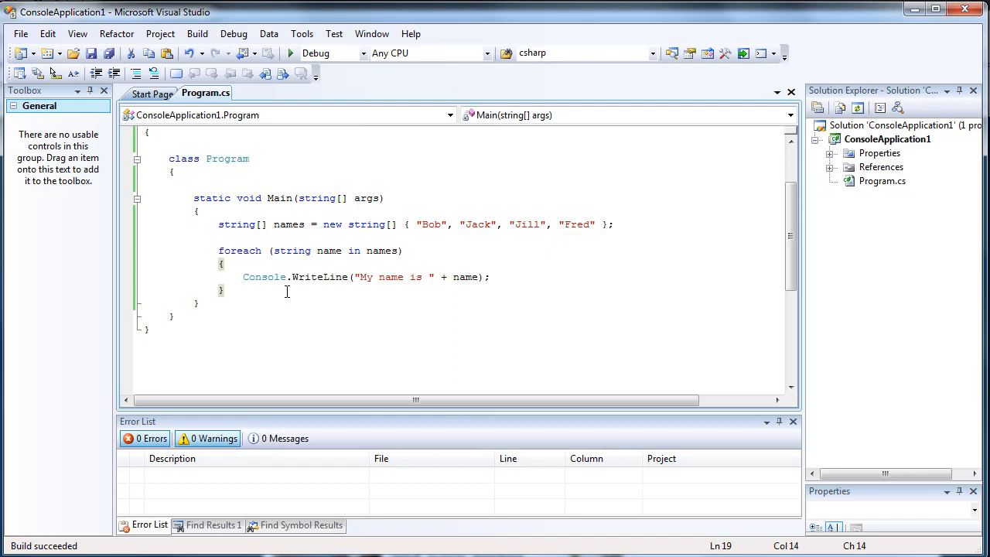
pyautogui.write('Console.r')
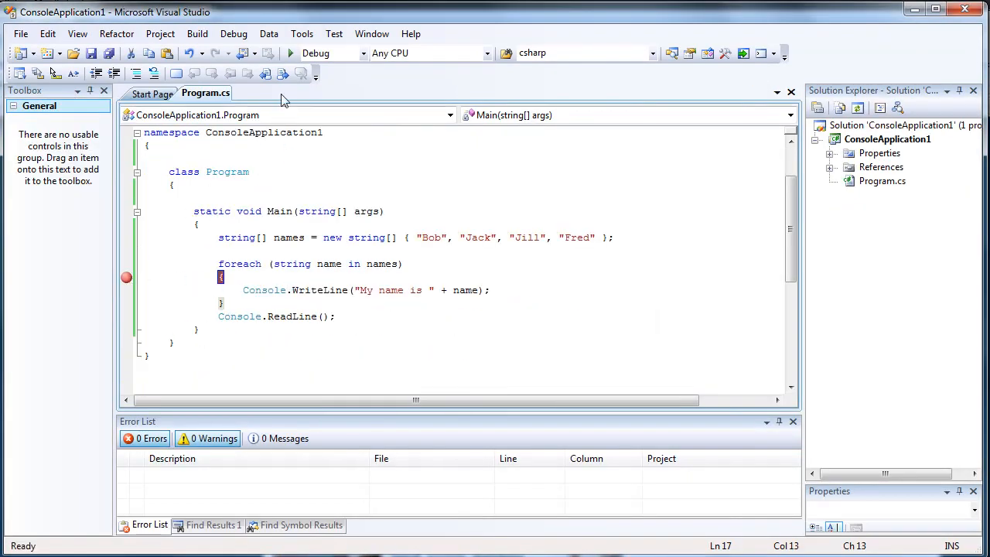
# Debug with a breakpoint on the foreach line, inspecting names and stepping toward Fred
pyautogui.click(290, 53)
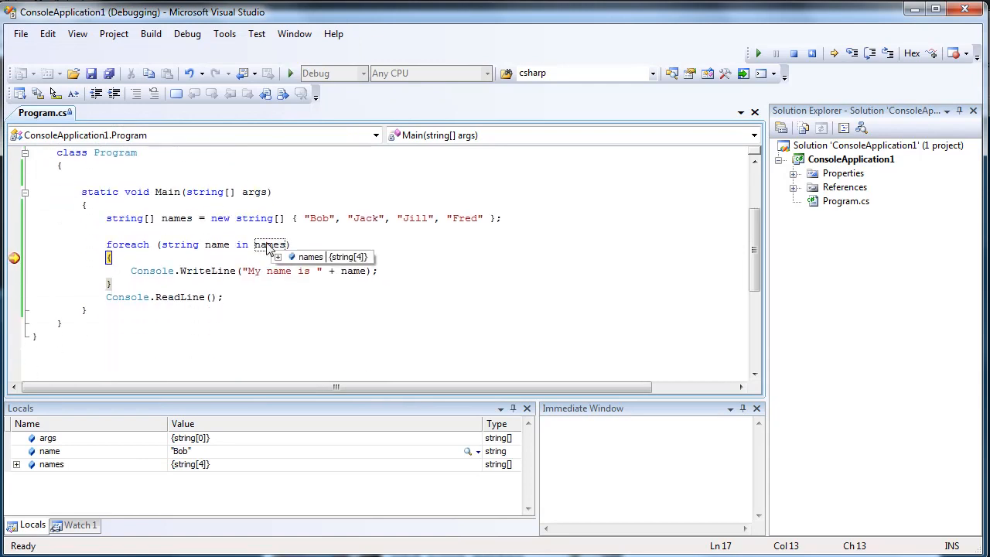
pyautogui.click(278, 256)
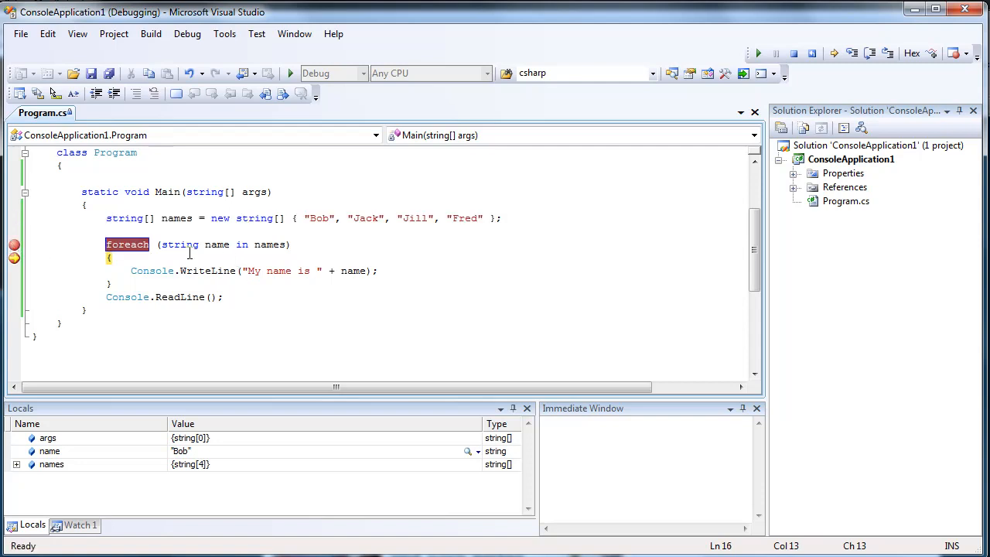
pyautogui.moveTo(270, 241)
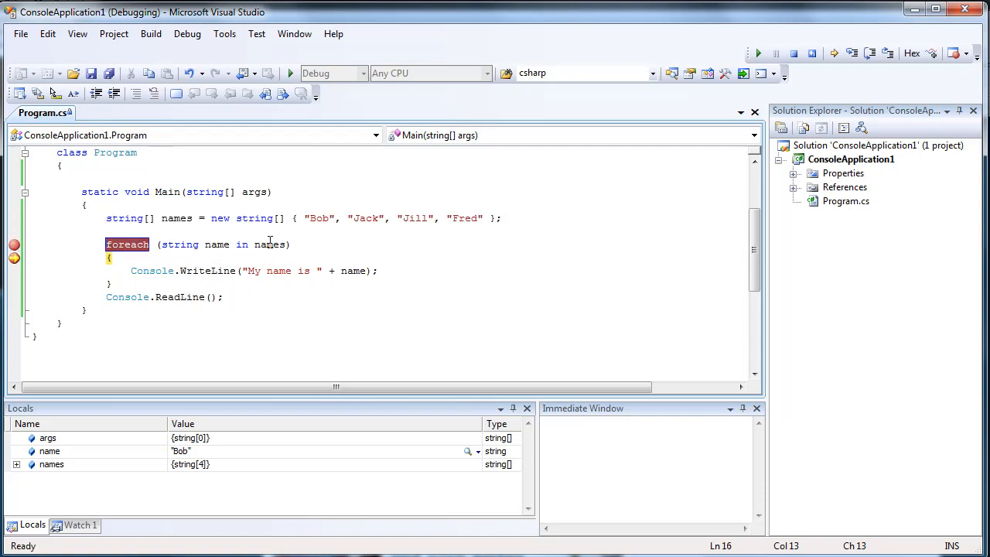
pyautogui.moveTo(269, 244)
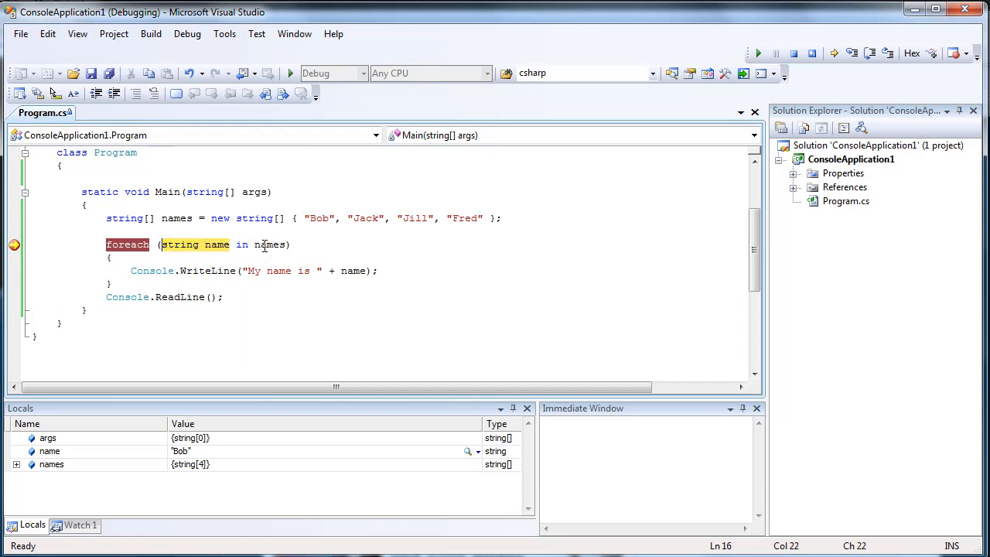
pyautogui.moveTo(269, 244)
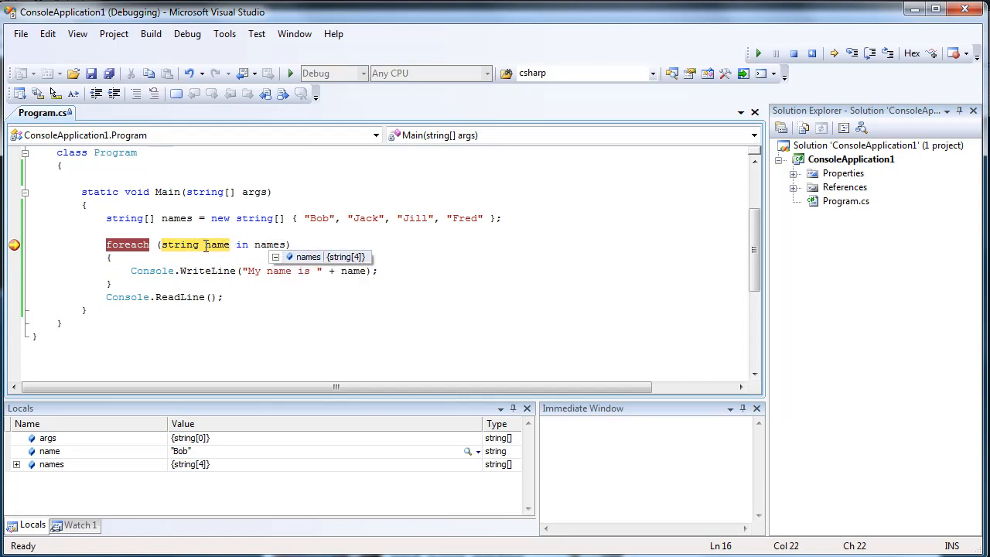
pyautogui.click(277, 257)
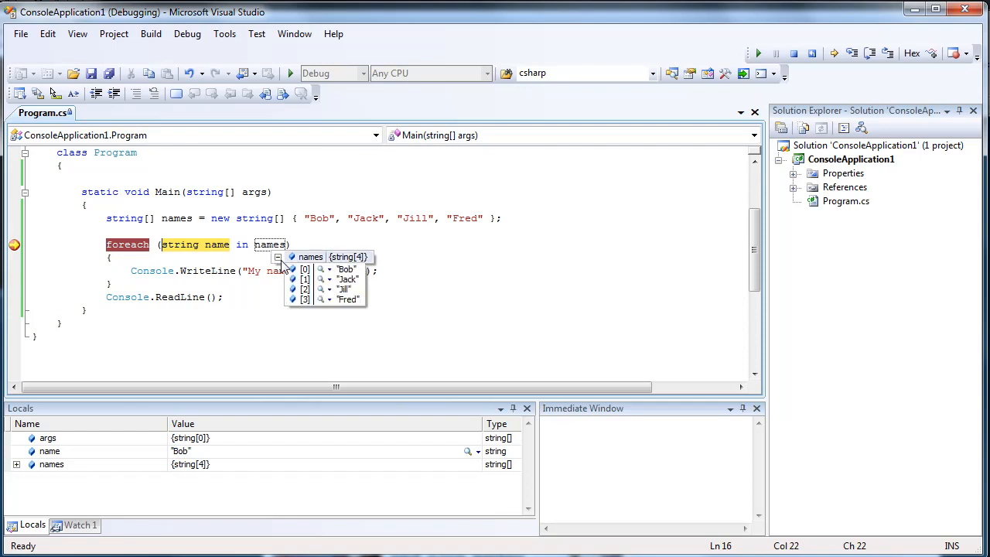
pyautogui.press('F10')
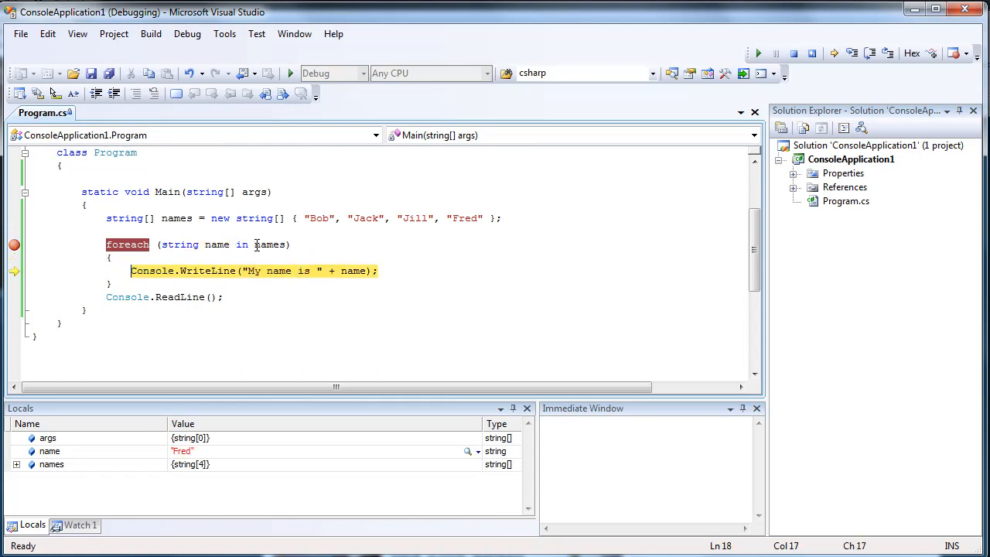
pyautogui.moveTo(269, 244)
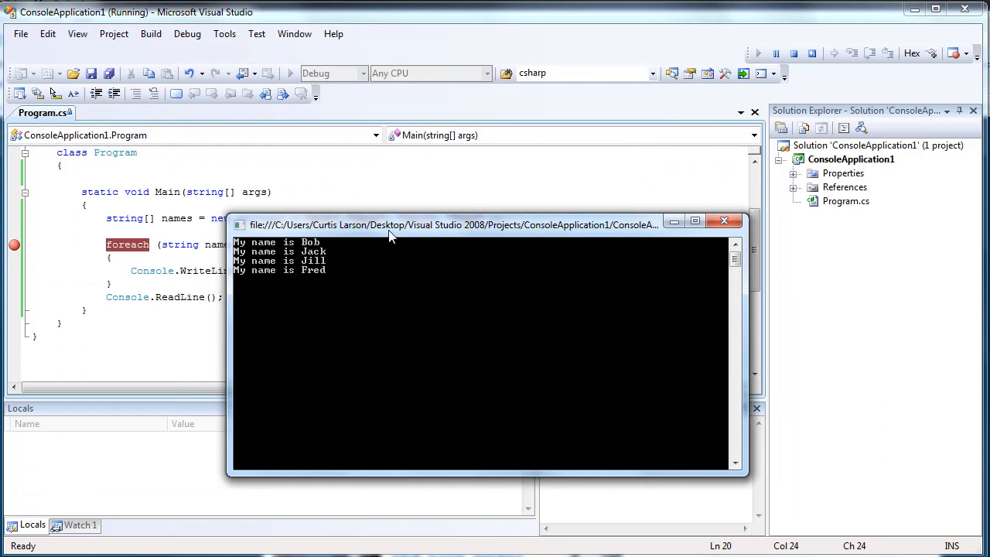
# Return to the code editor after the console prints all four 'My name is' lines
pyautogui.click(726, 220)
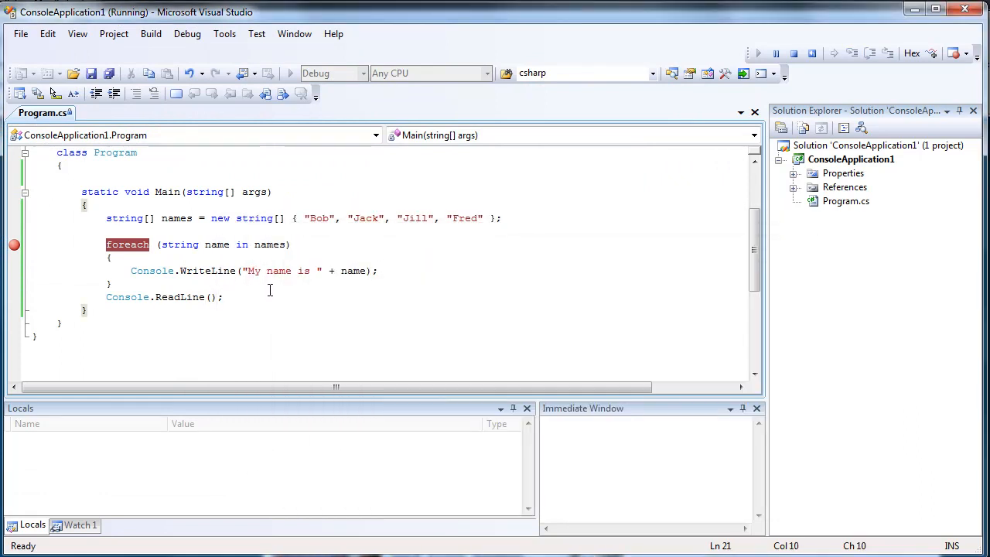
pyautogui.click(225, 297)
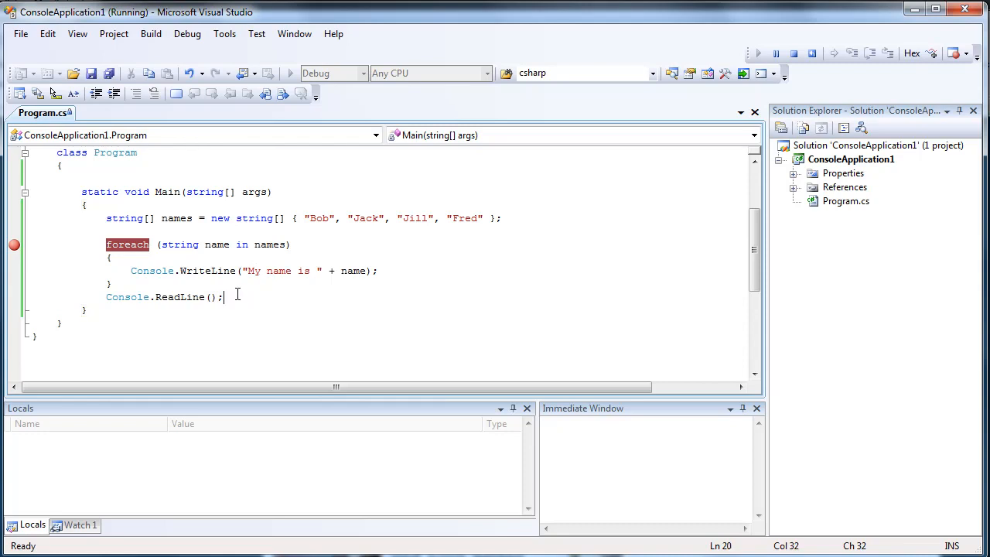
pyautogui.click(51, 230)
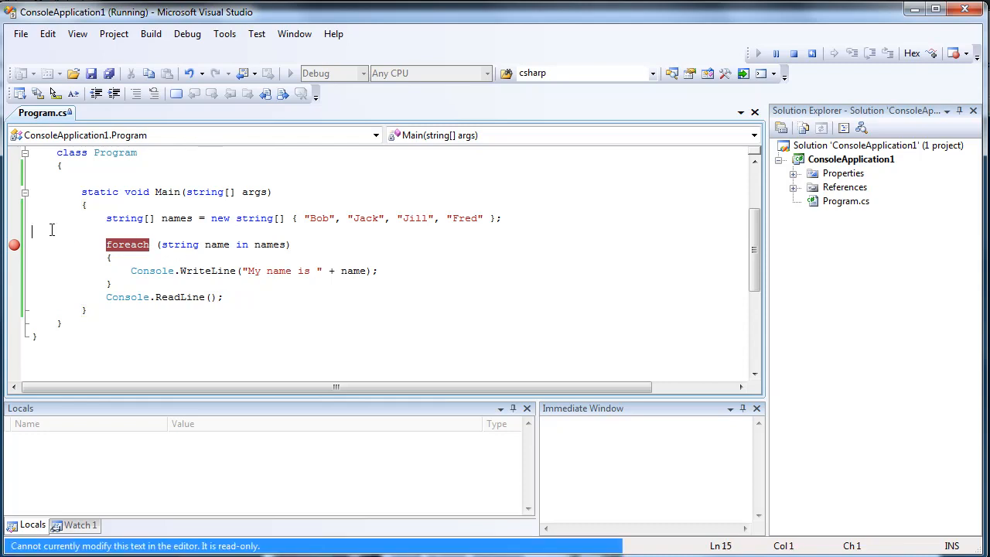